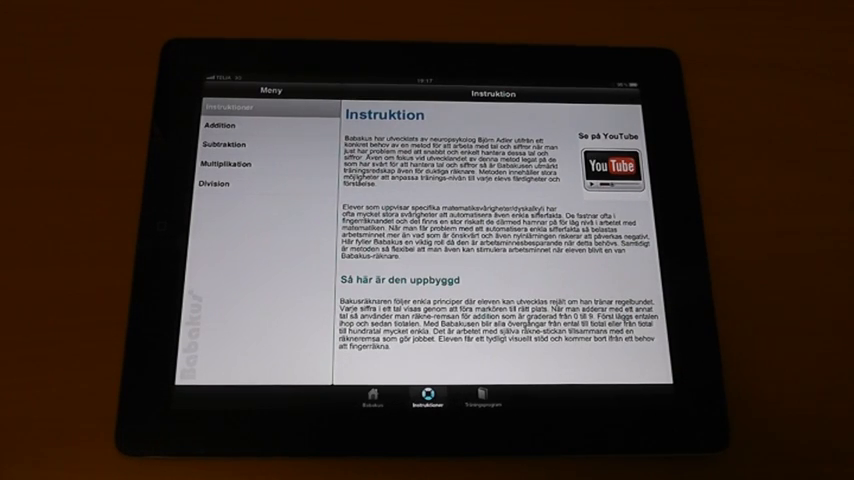
Open Träningsprogram and scroll through the Nivå 1 training program.
left_click(485, 405)
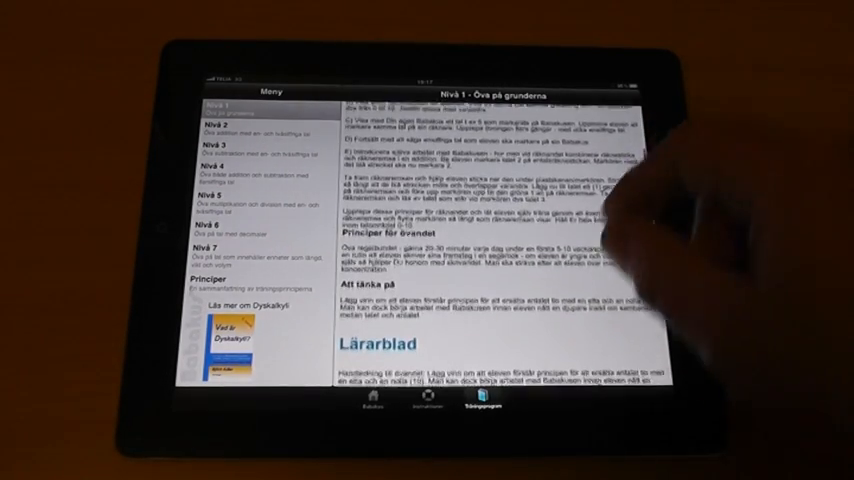
scroll("down", 3)
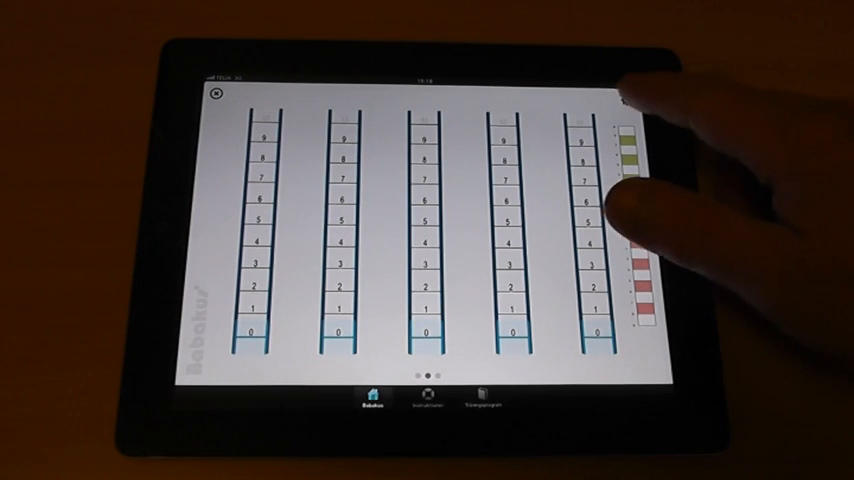
In the abacus settings, switch on Visa matematiska symboler.
left_click(628, 98)
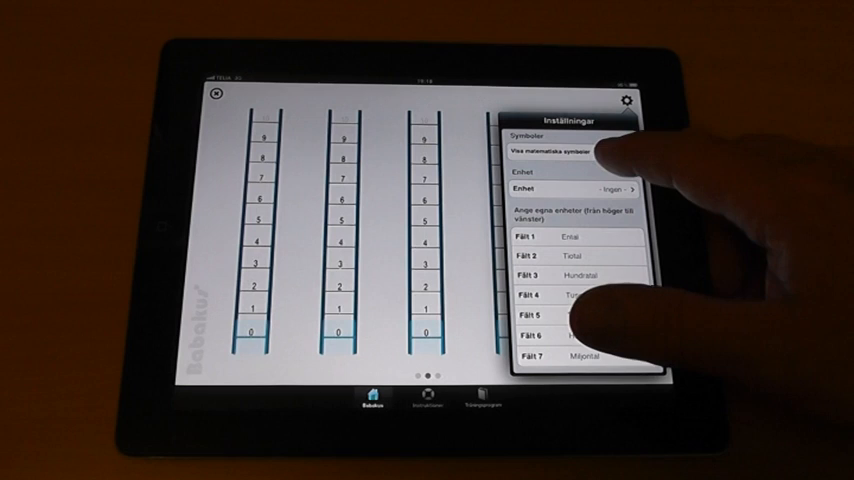
left_click(612, 153)
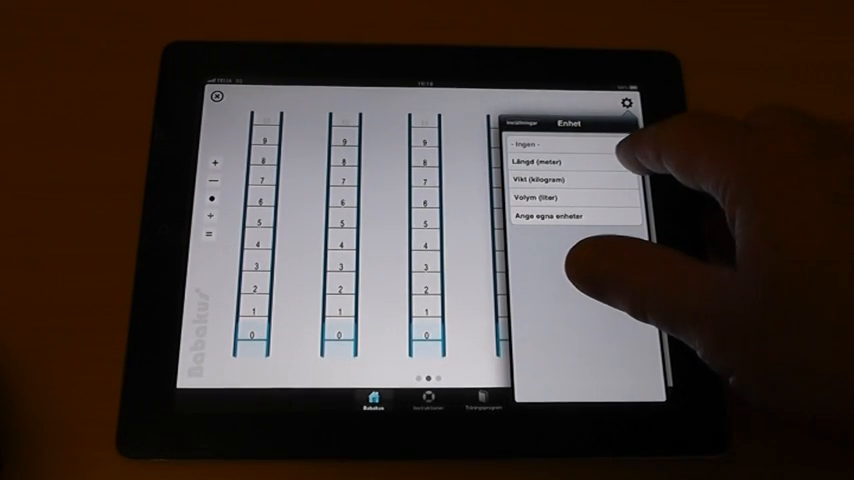
left_click(535, 162)
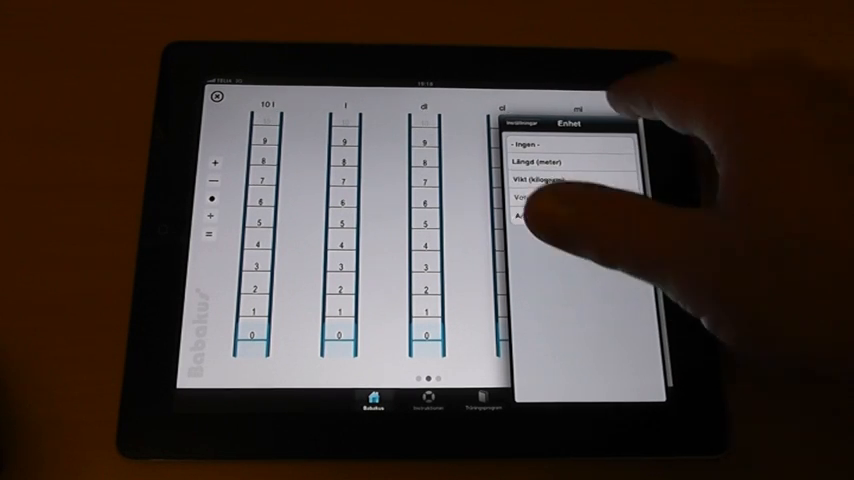
left_click(540, 196)
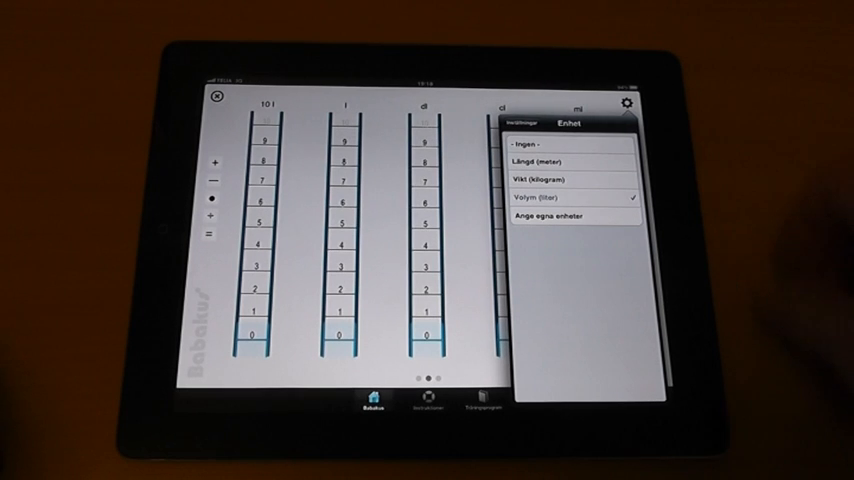
left_click(524, 145)
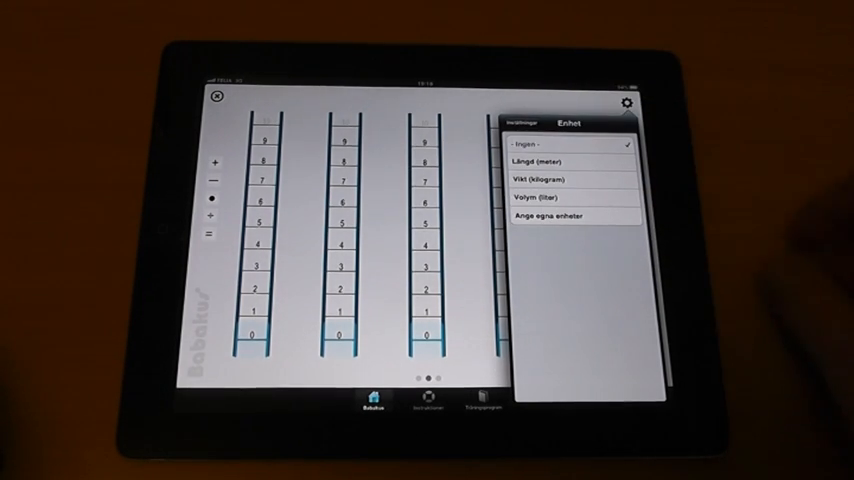